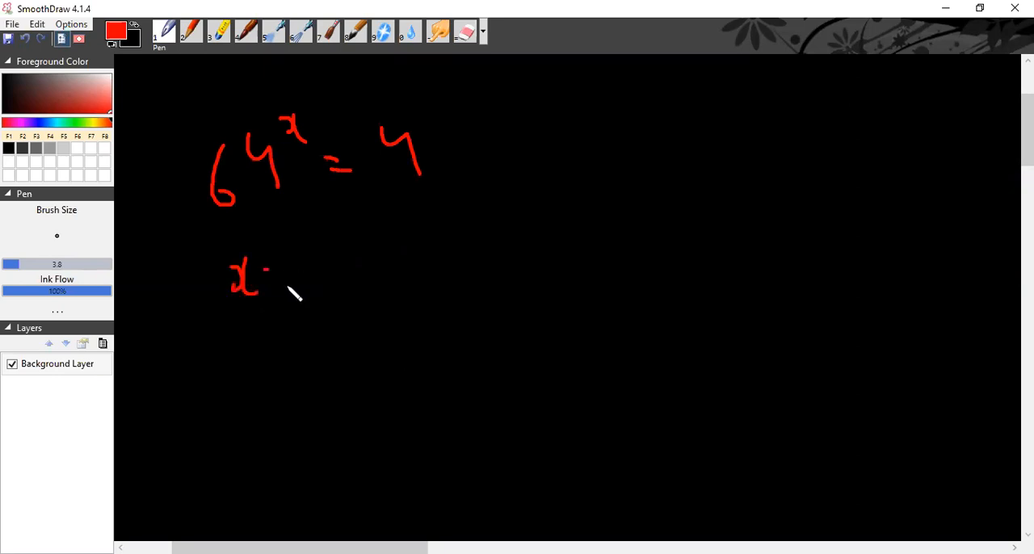
- Write 'x = ?' under 64^x = 4 and underline both 64 and 4
drag(275, 278, 315, 275)
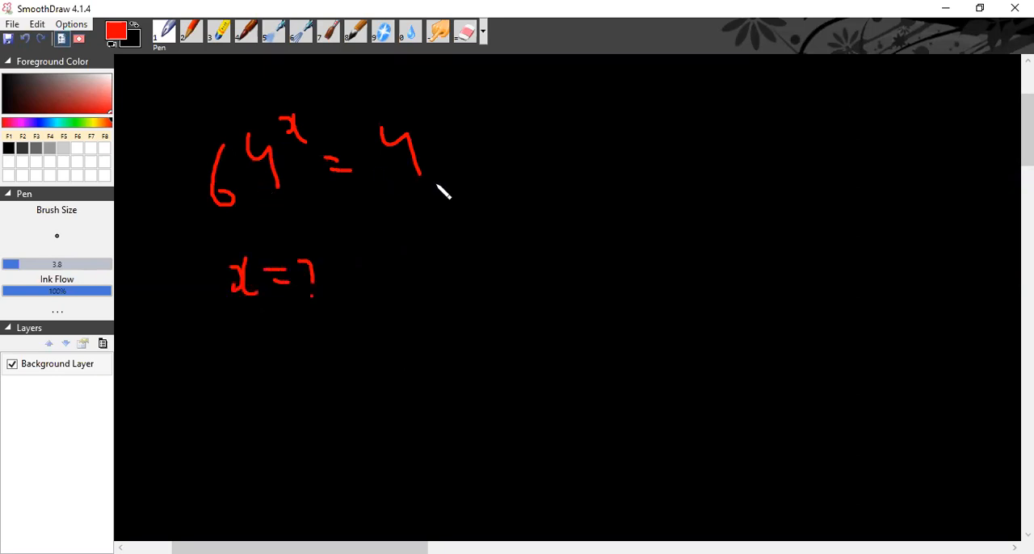
drag(379, 184, 436, 184)
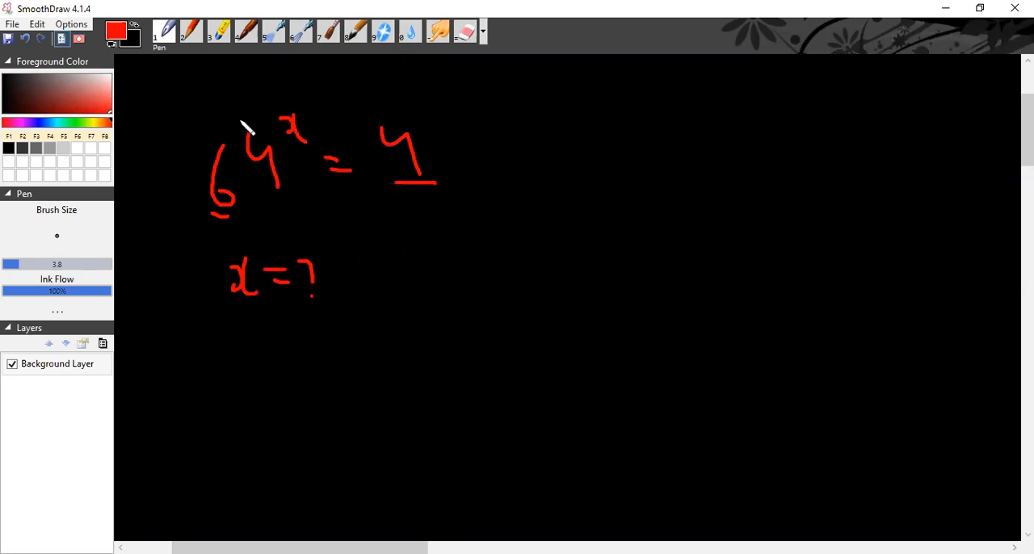
drag(226, 209, 298, 204)
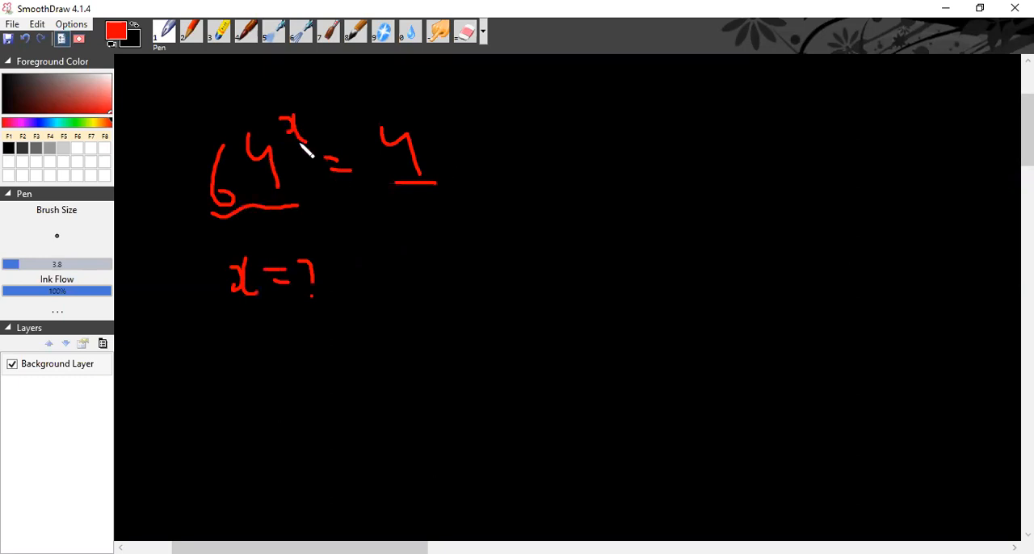
mouse_move(208, 386)
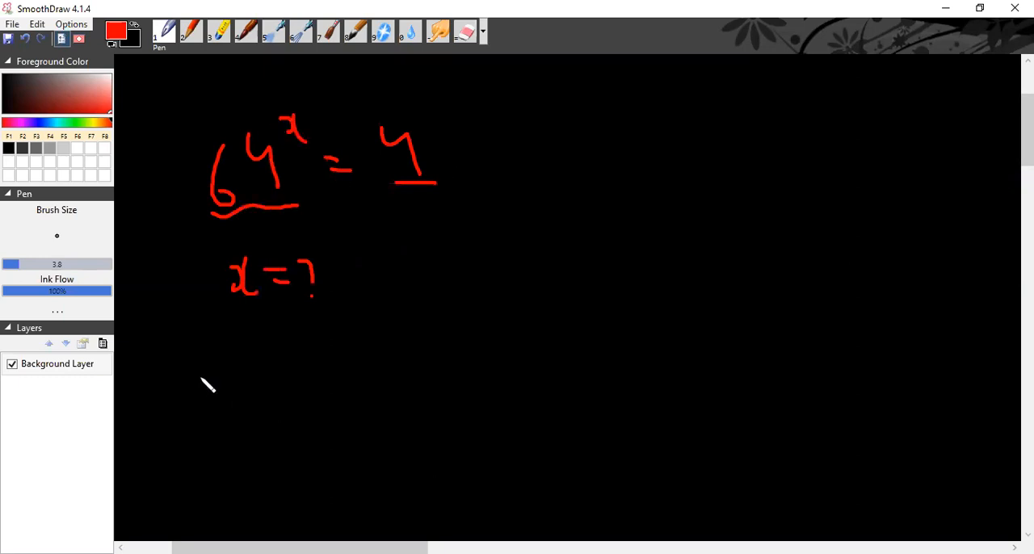
- Write crossed-out options A) 3 and B) 4, start C), and add √64 = 8^x top right
drag(191, 391, 245, 355)
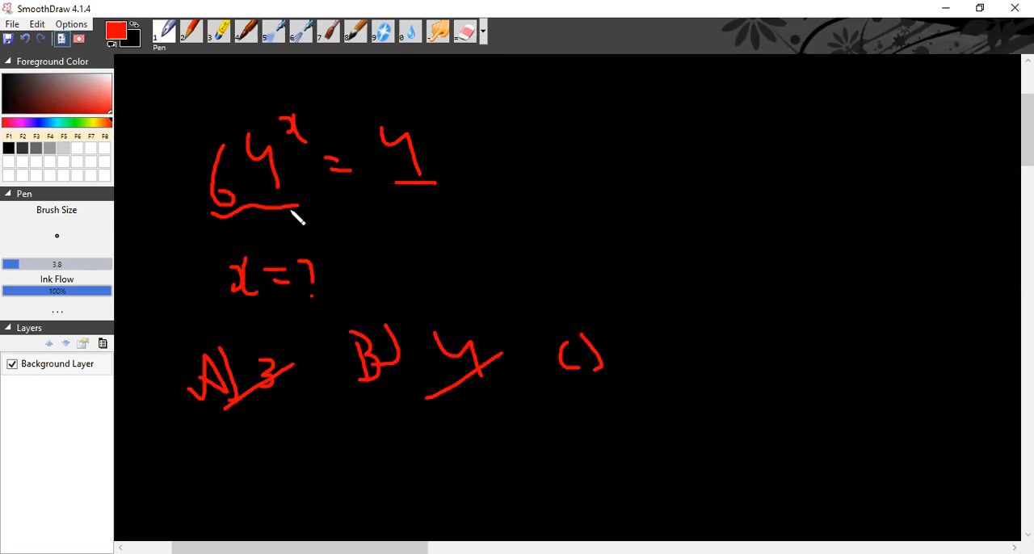
mouse_move(412, 158)
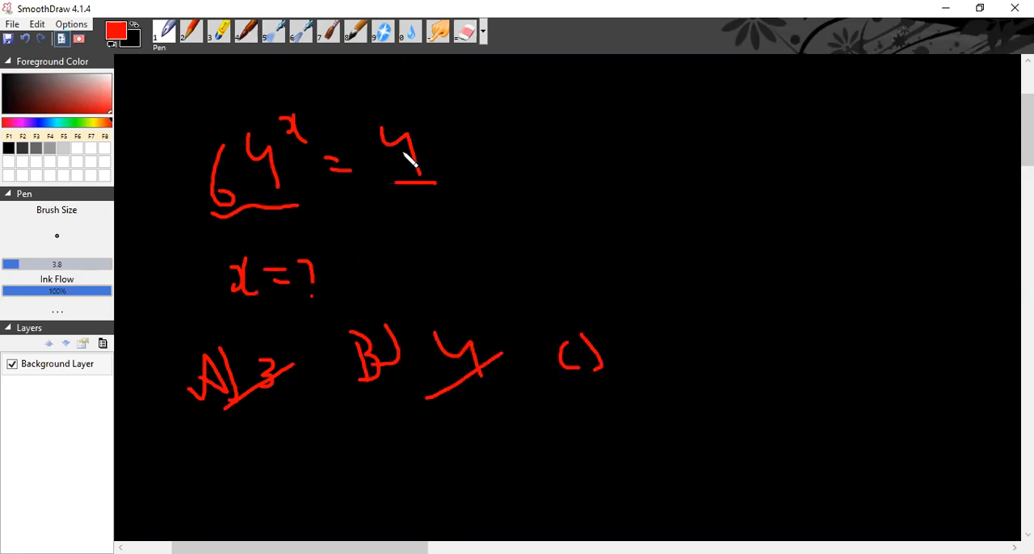
mouse_move(747, 145)
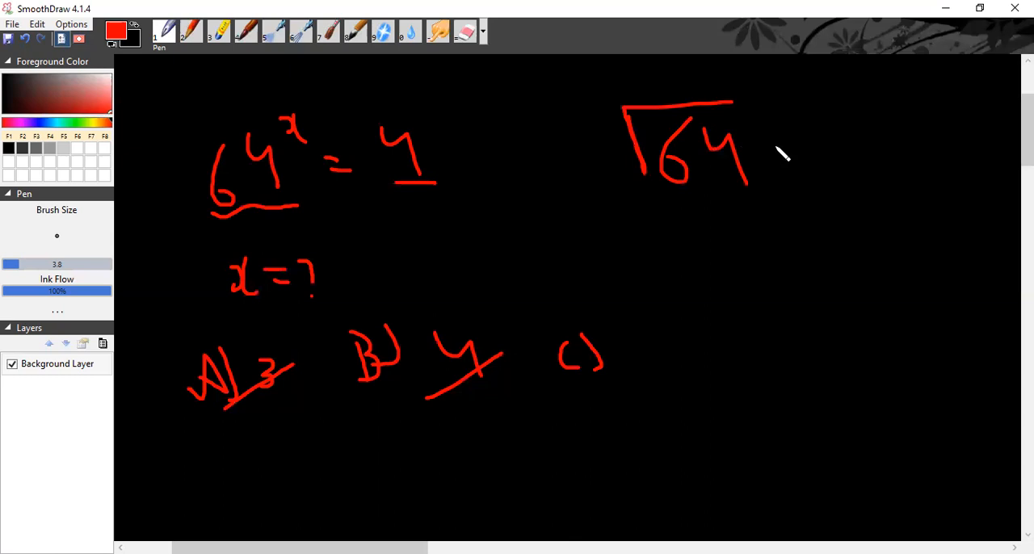
drag(772, 146, 840, 153)
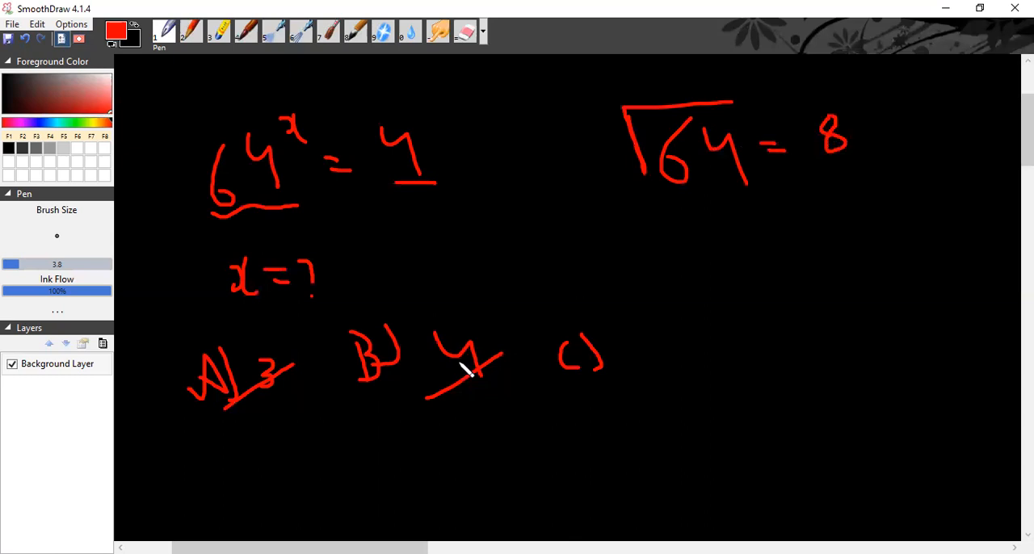
mouse_move(848, 100)
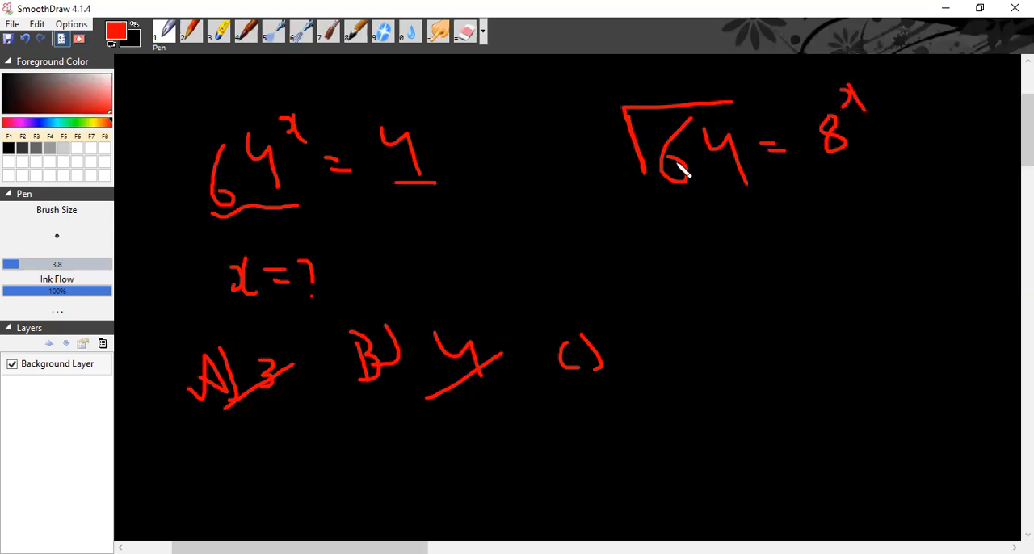
- Erase √64 with the Soft Eraser, leaving = 8^x, and return to red Pen ink
click(466, 31)
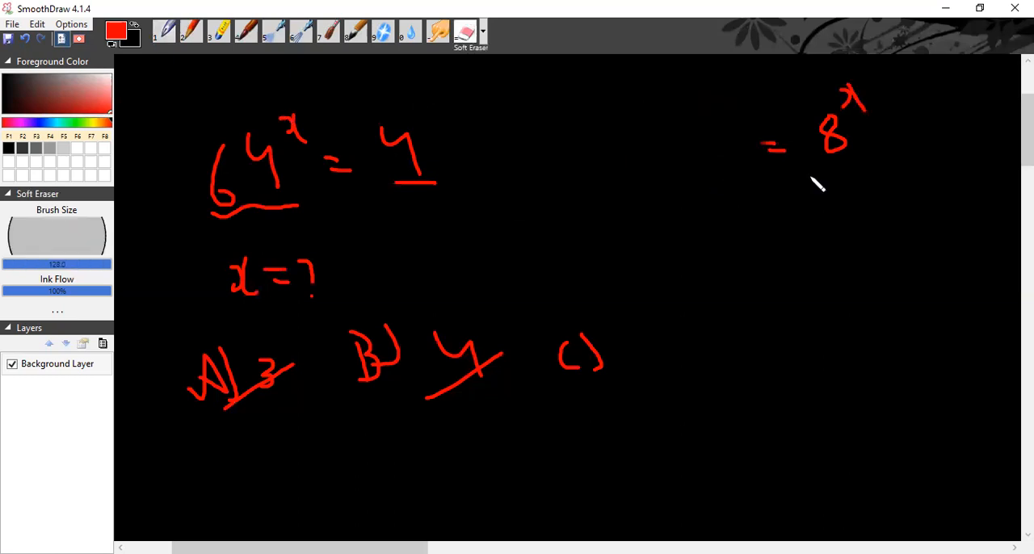
click(165, 32)
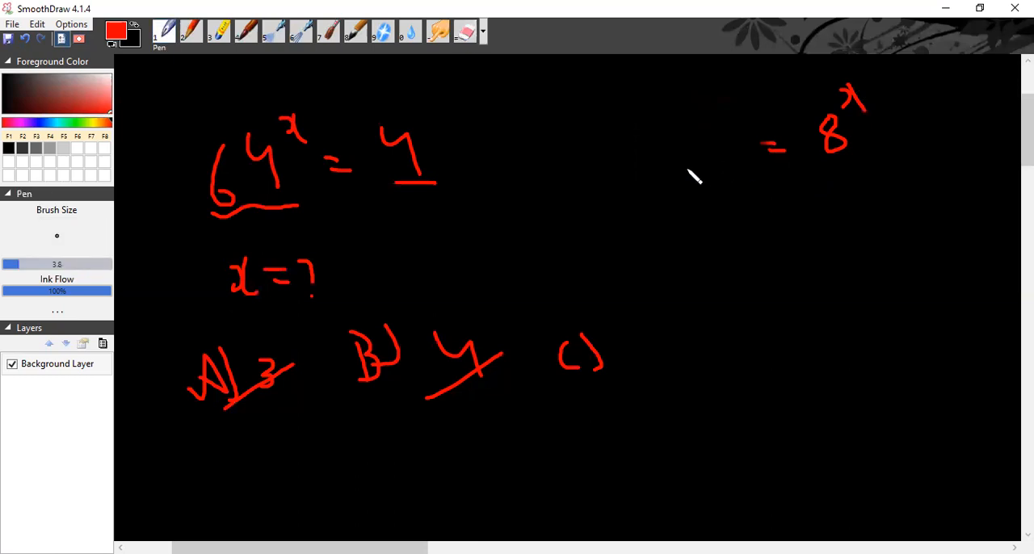
mouse_move(697, 179)
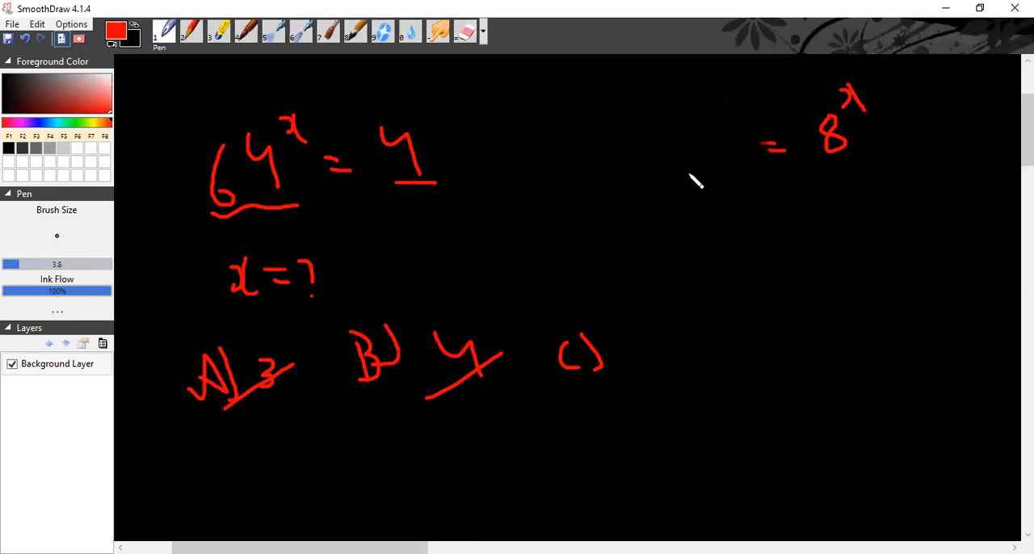
mouse_move(440, 340)
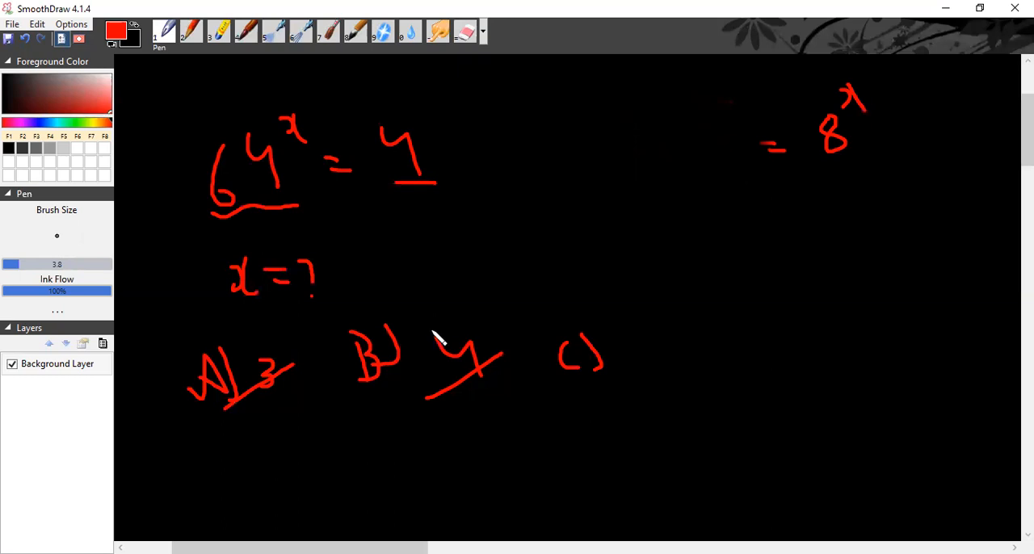
mouse_move(395, 272)
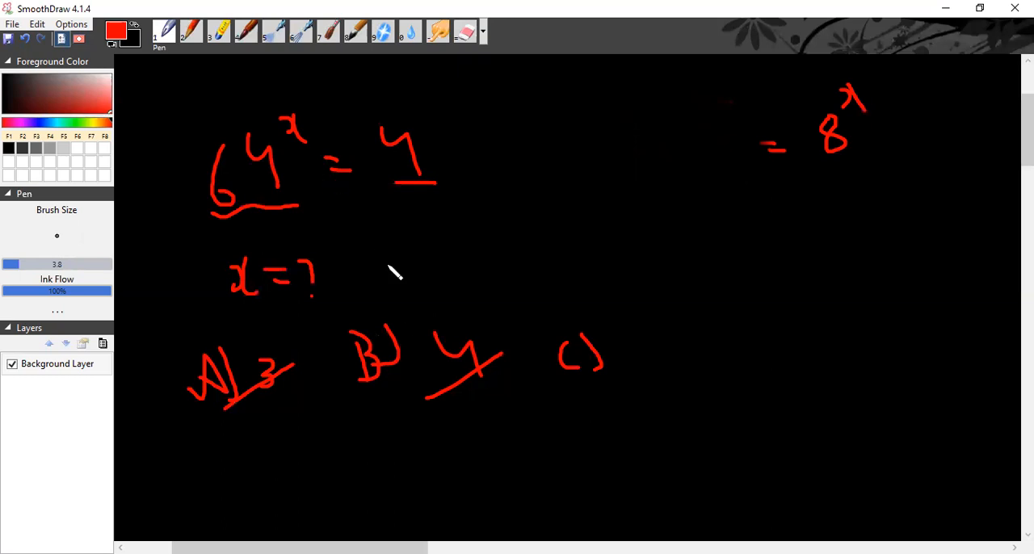
- Lower on the page, rewrite 64^x = 4 as (4^3)^x = 4, then 4^(3x) = 4^1 with an arrow
scroll(down, 3)
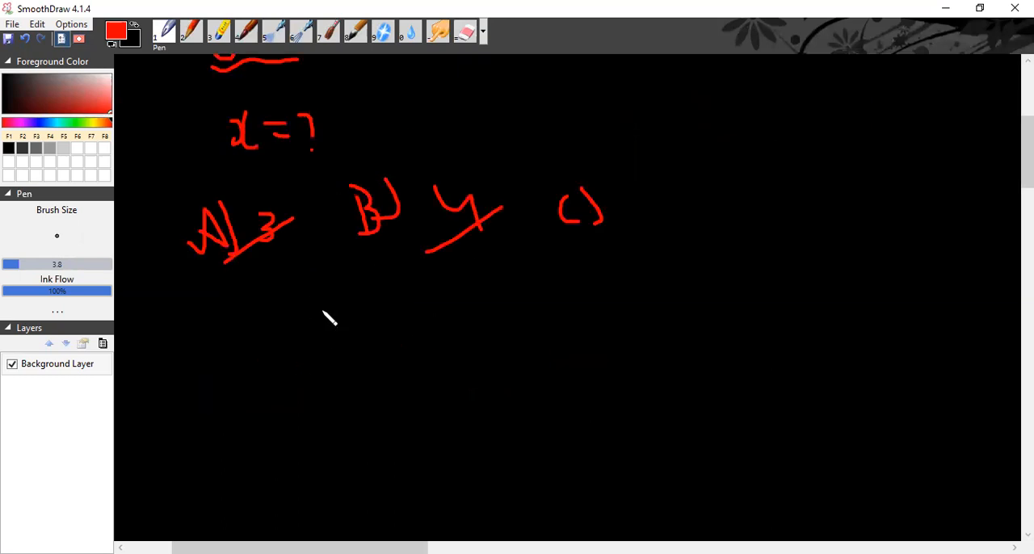
drag(307, 307, 363, 388)
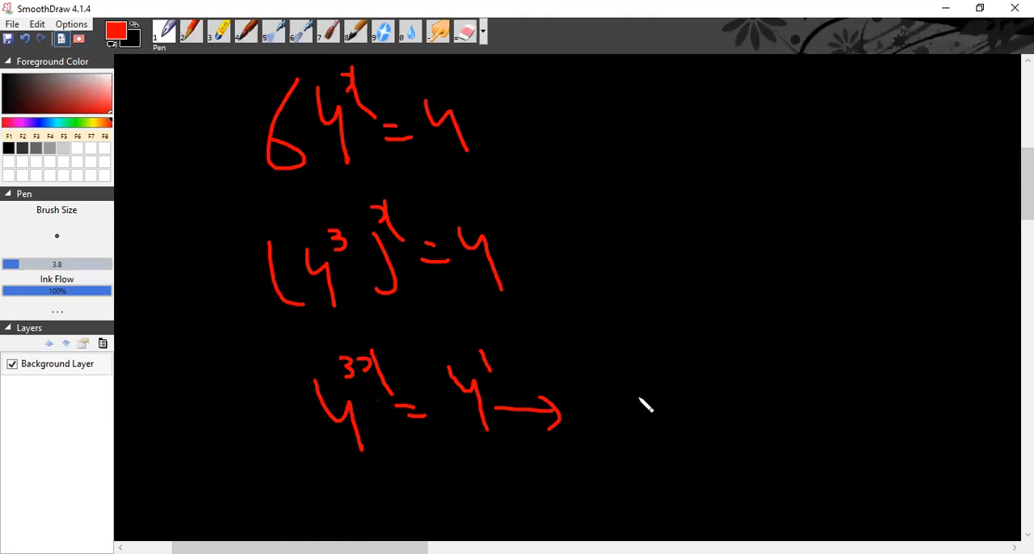
- Below = 8^x, write (64)^(1/3) and rewrite it as (4^3)^(1/3)
drag(589, 396, 687, 395)
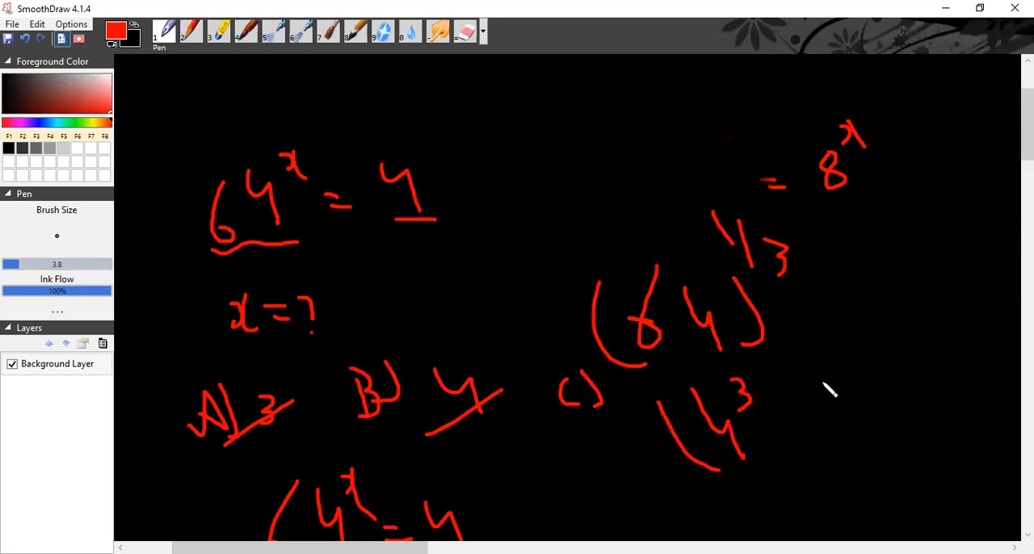
drag(791, 380, 848, 460)
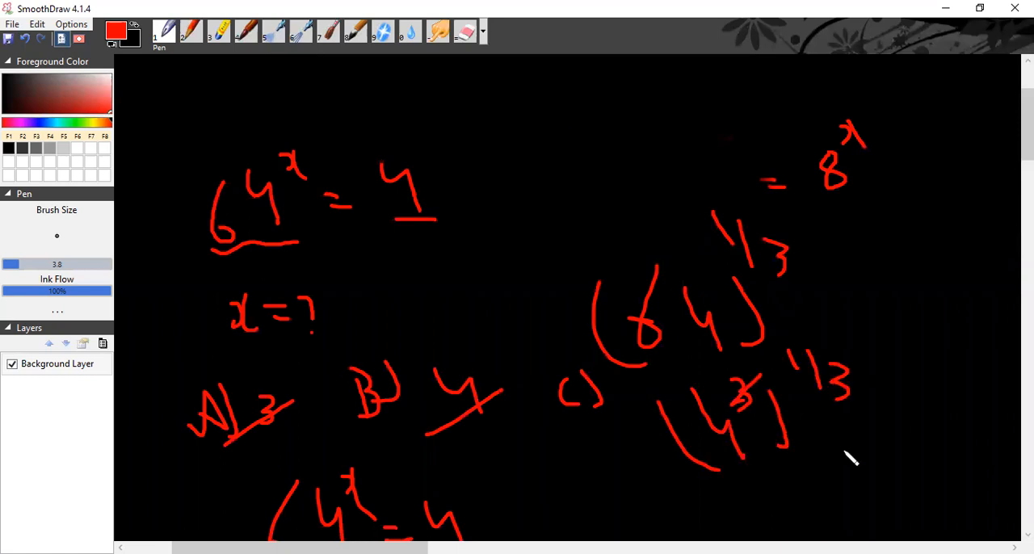